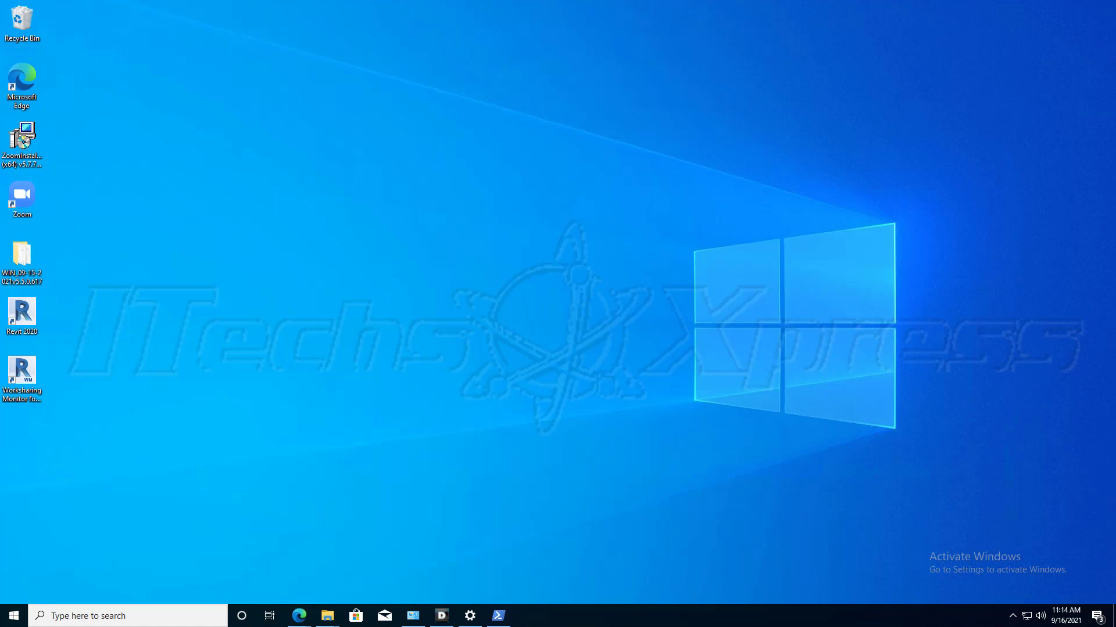
mouse_move(633, 464)
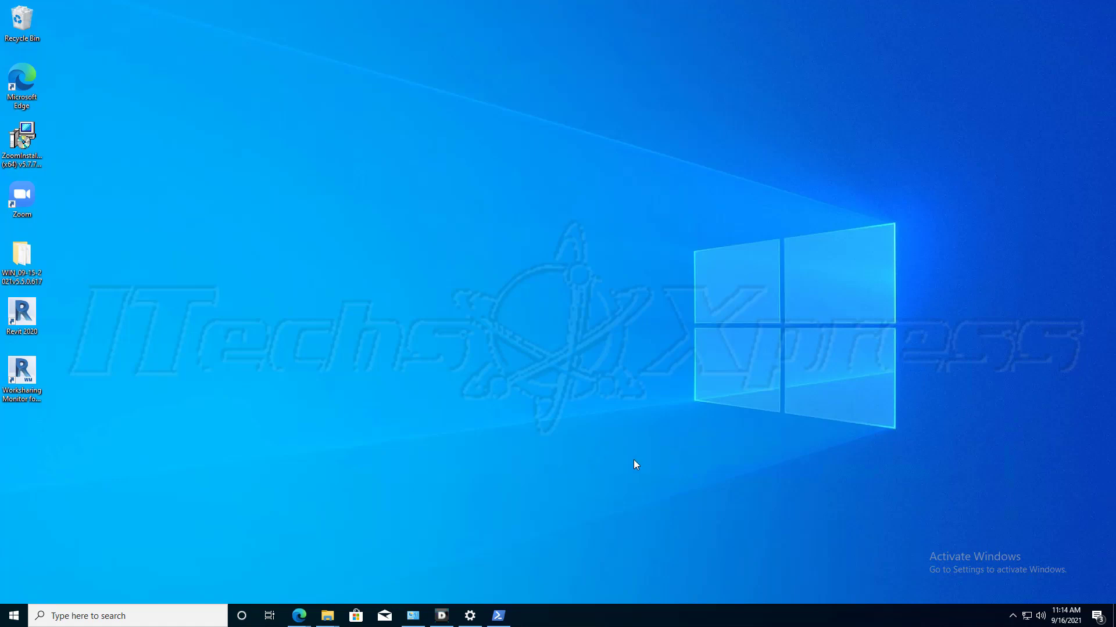
mouse_move(629, 461)
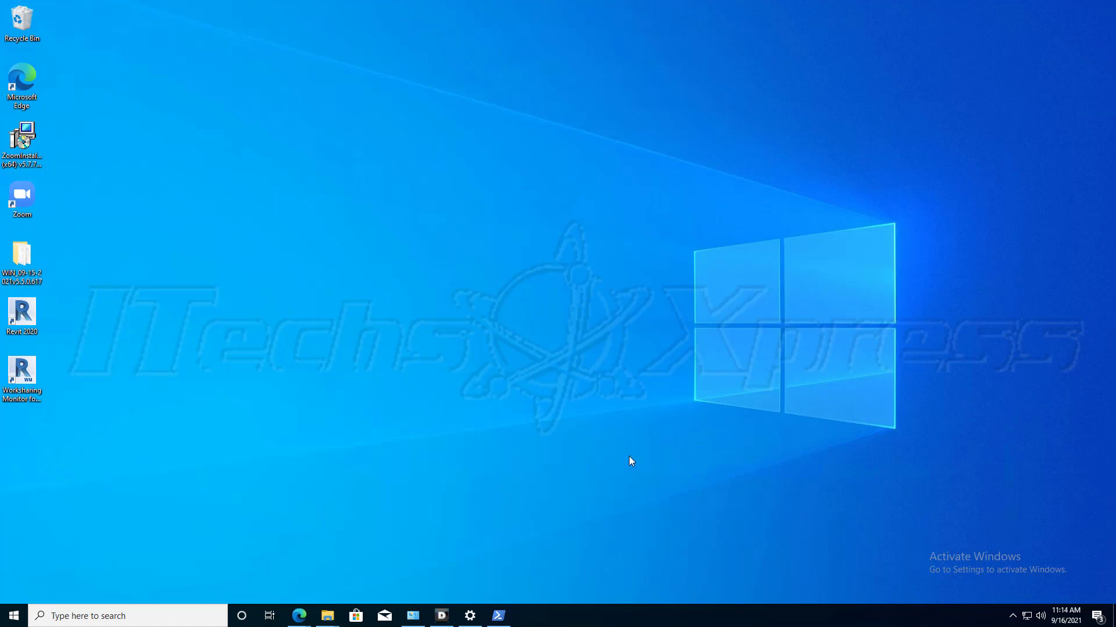
mouse_move(627, 460)
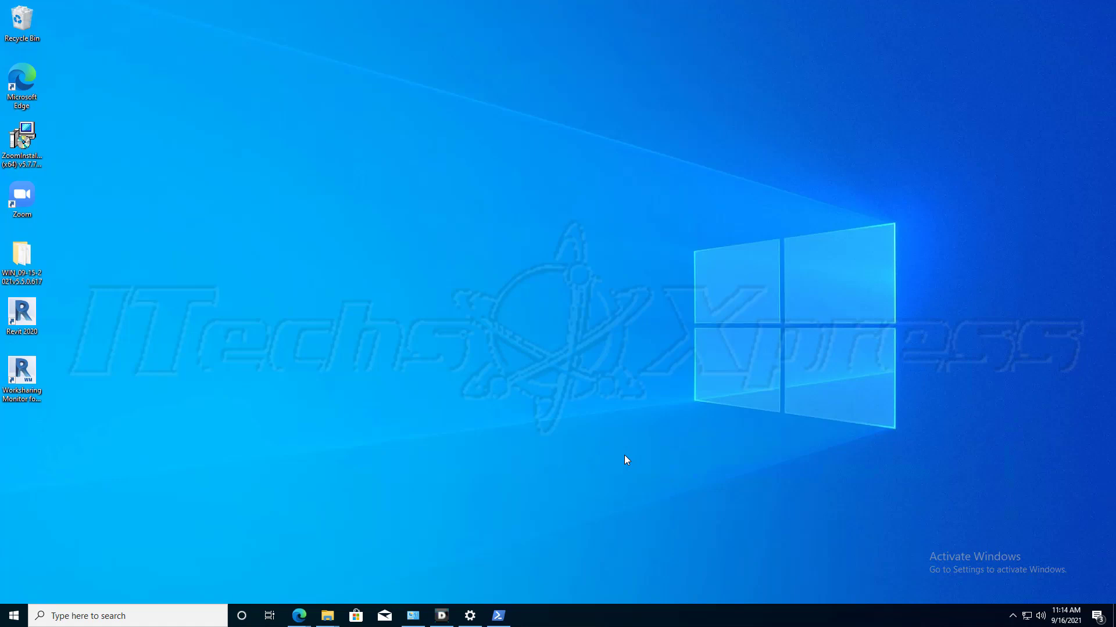
mouse_move(668, 470)
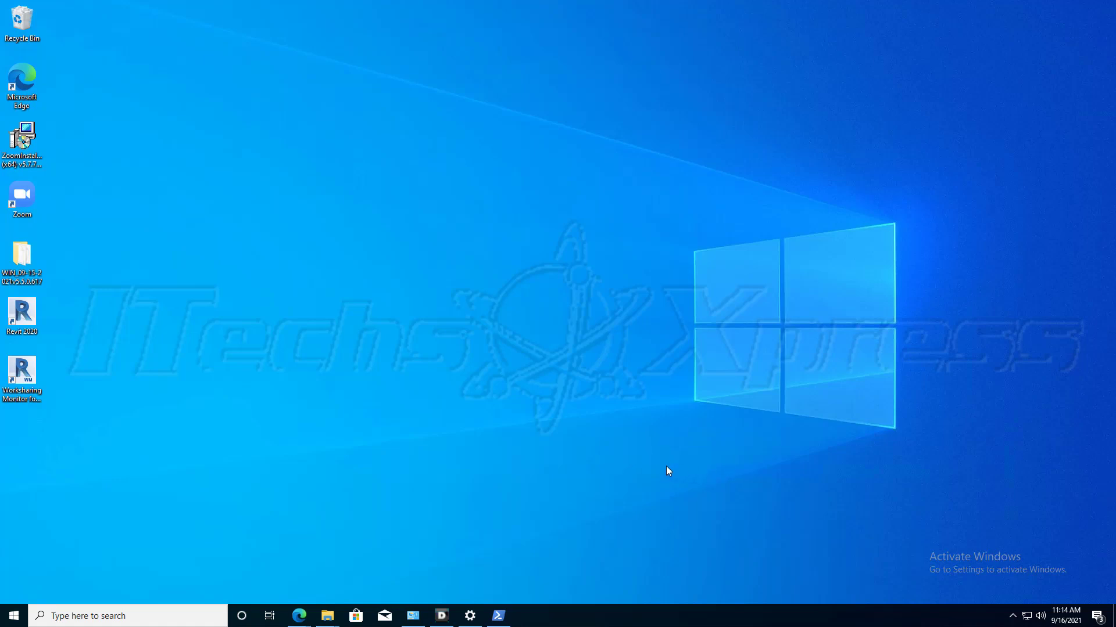
mouse_move(671, 468)
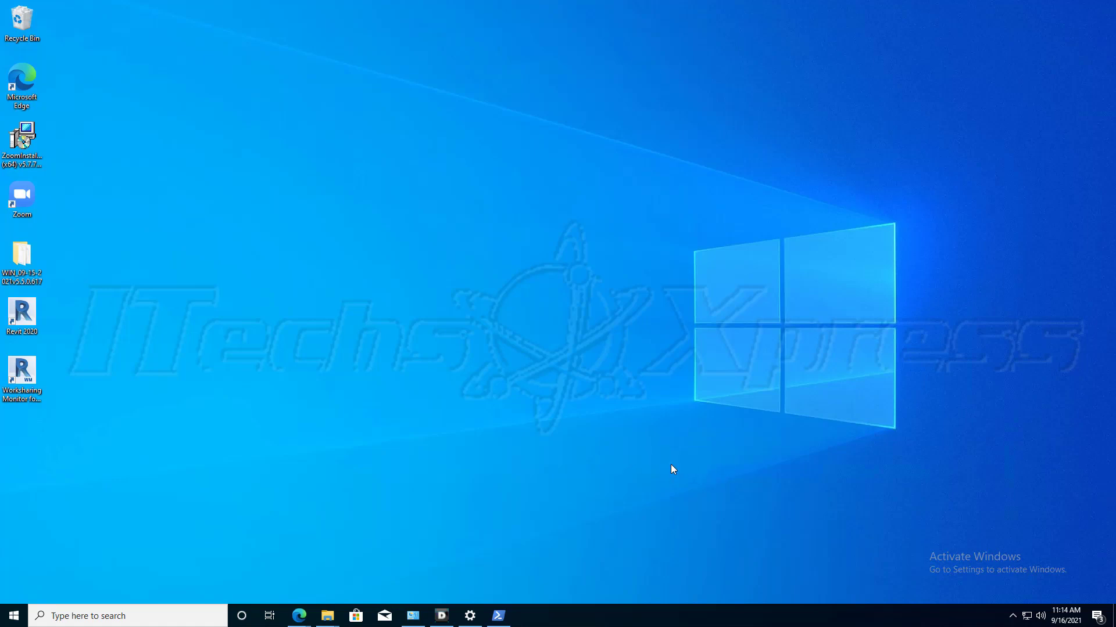
mouse_move(171, 422)
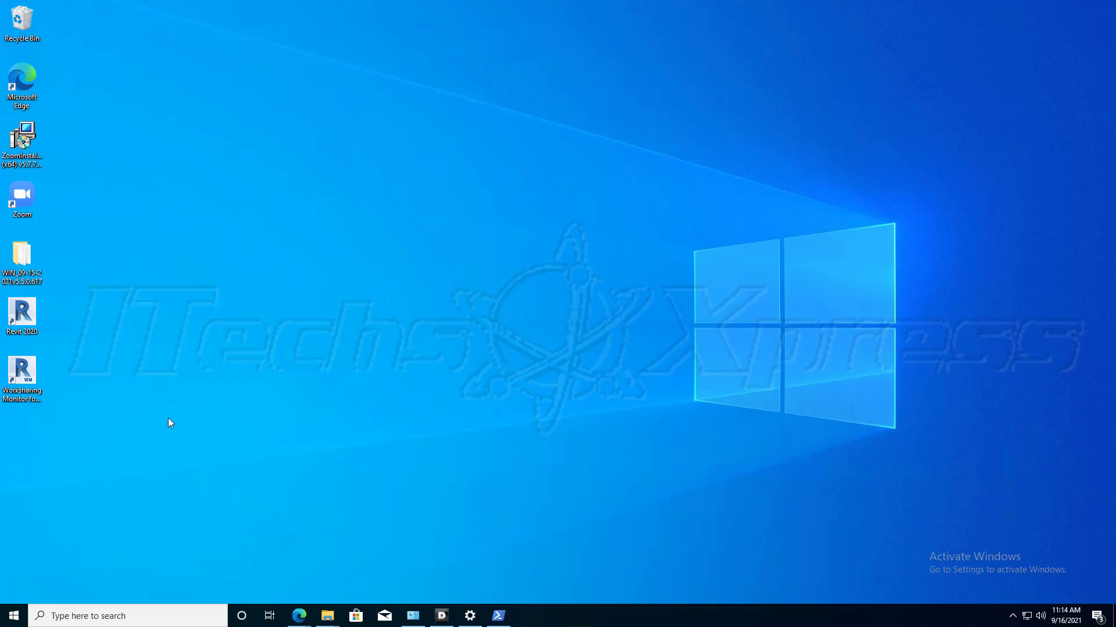
Open the WIN_09-15-2021v5.5.0.617 package folder and its Build folder in File Explorer
double_click(22, 254)
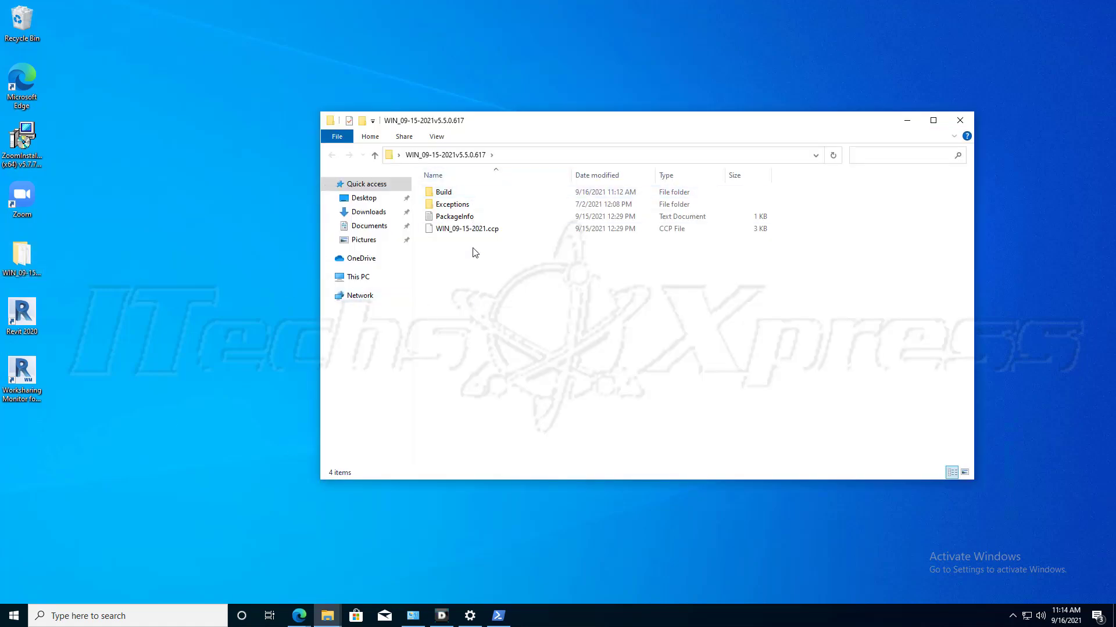
left_click(467, 228)
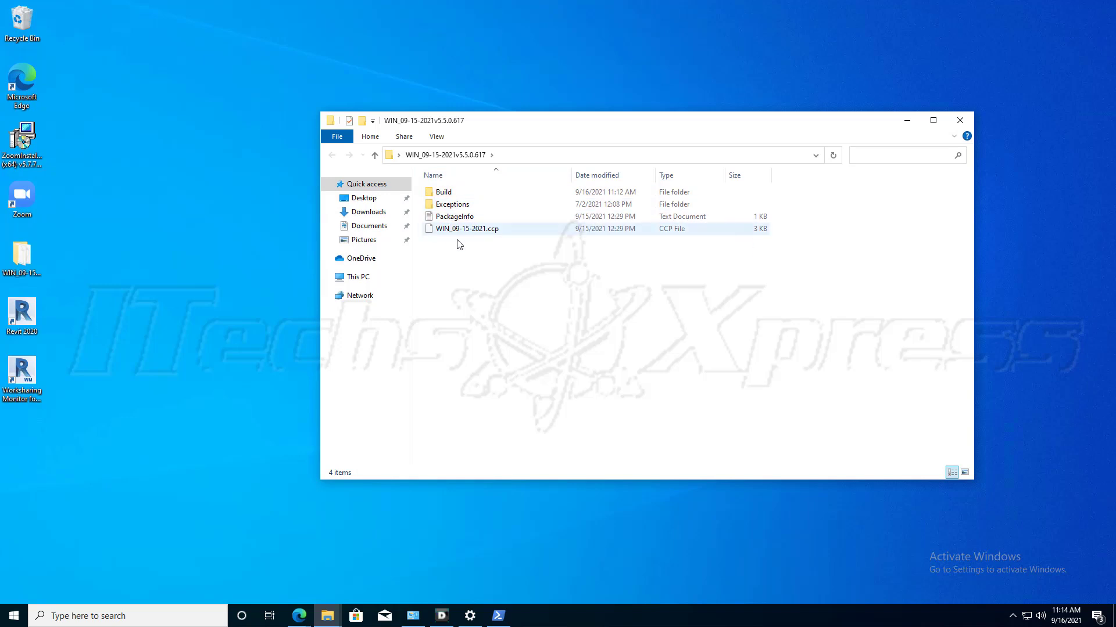
left_click(459, 244)
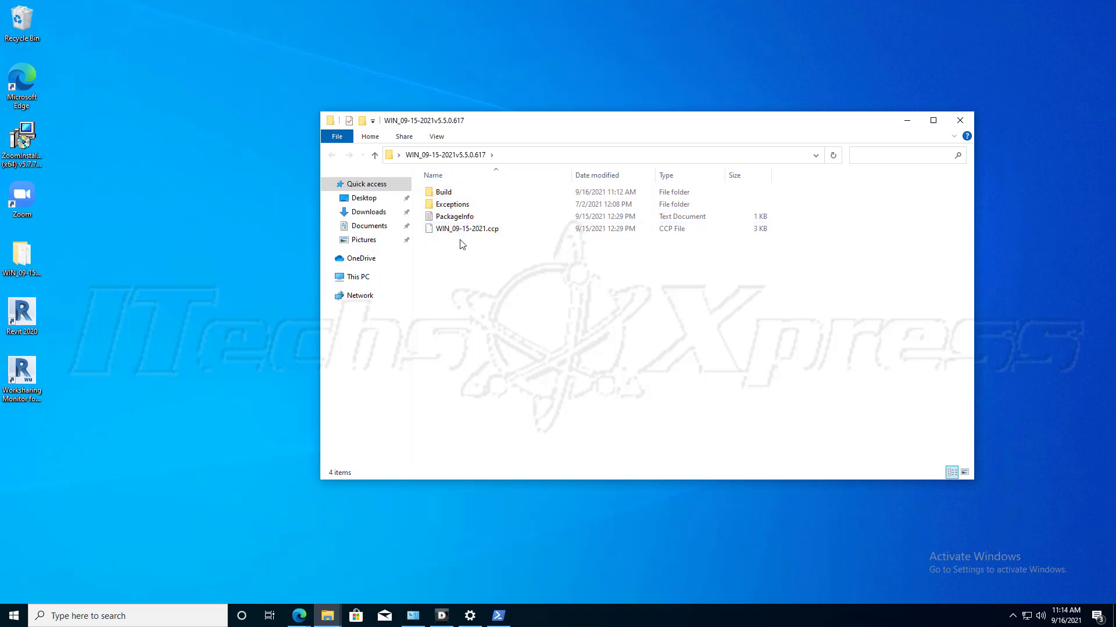
left_click(443, 192)
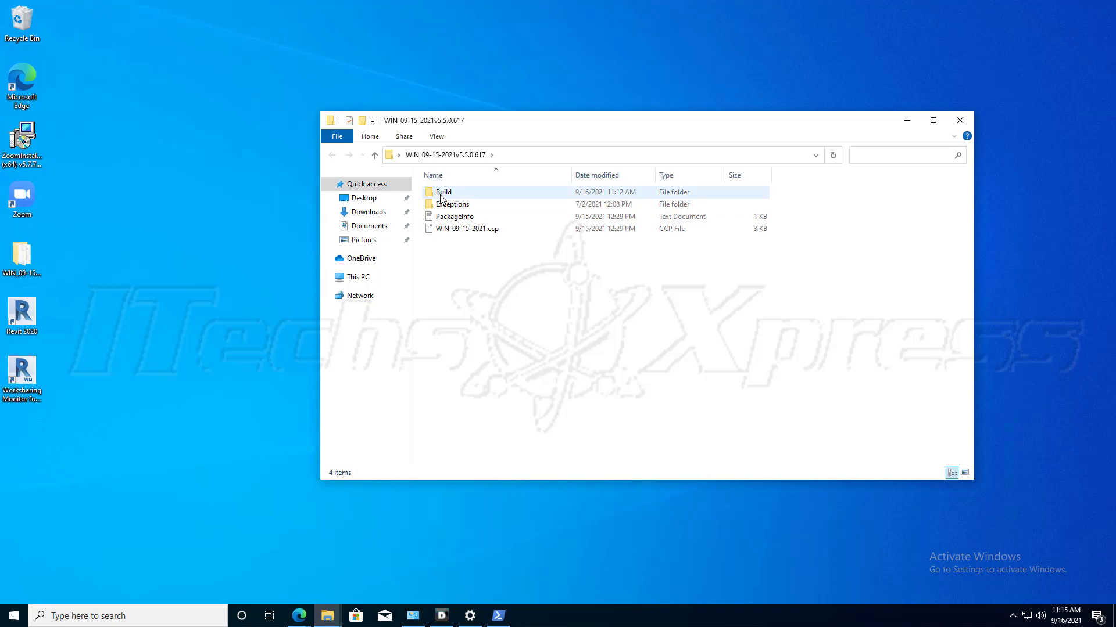
mouse_move(452, 197)
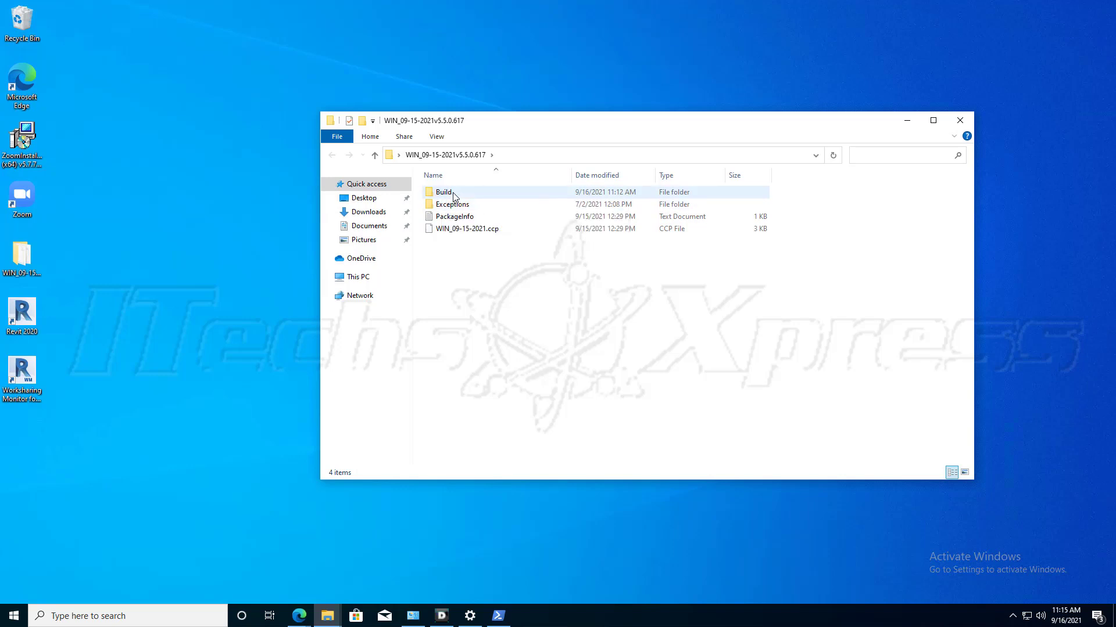
double_click(442, 191)
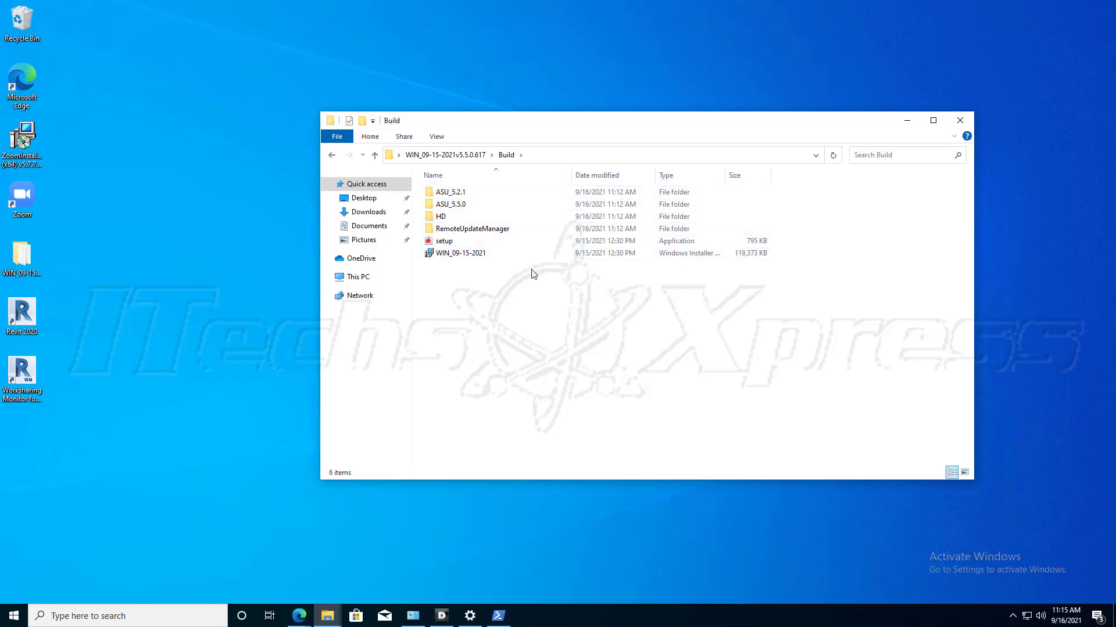
Select the WIN_09-15-2021 installer and confirm it is a Windows Installer Package
left_click(461, 253)
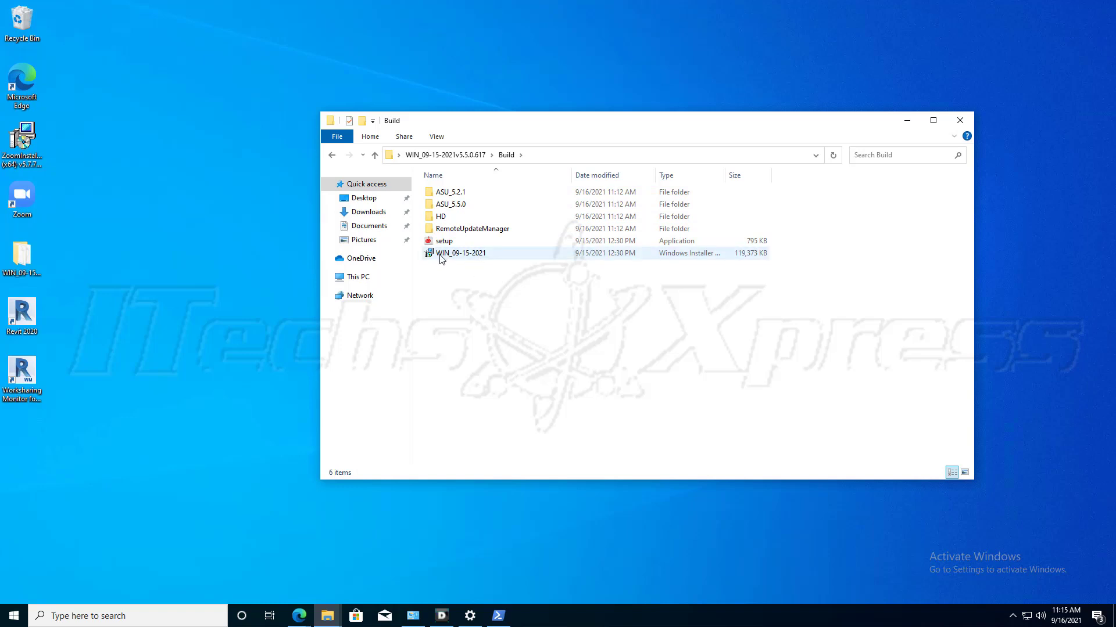
left_click(470, 270)
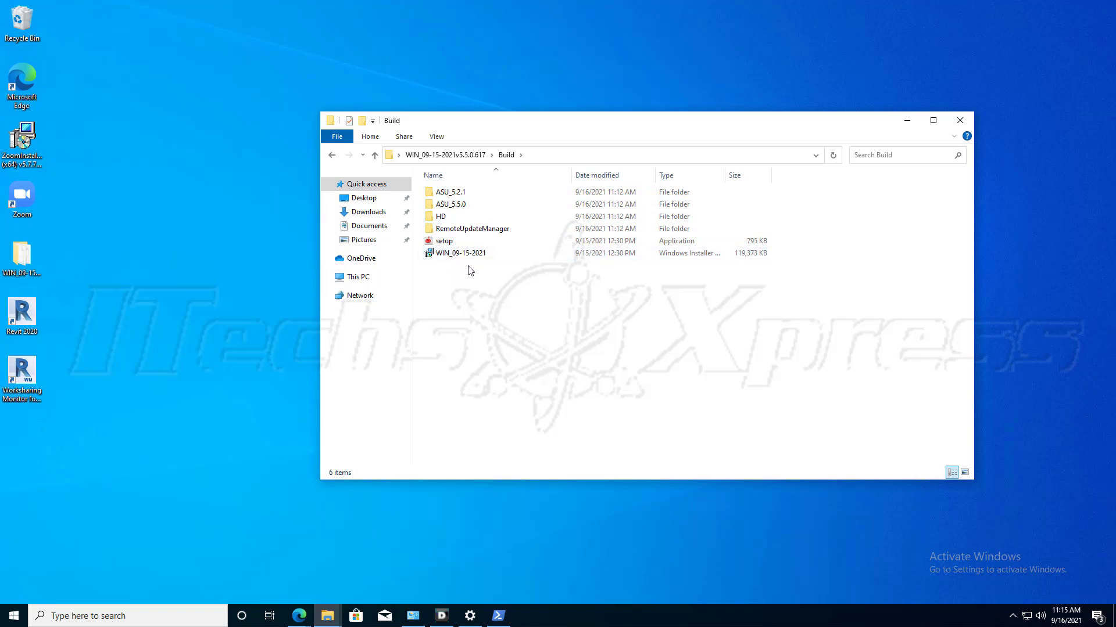
left_click(460, 253)
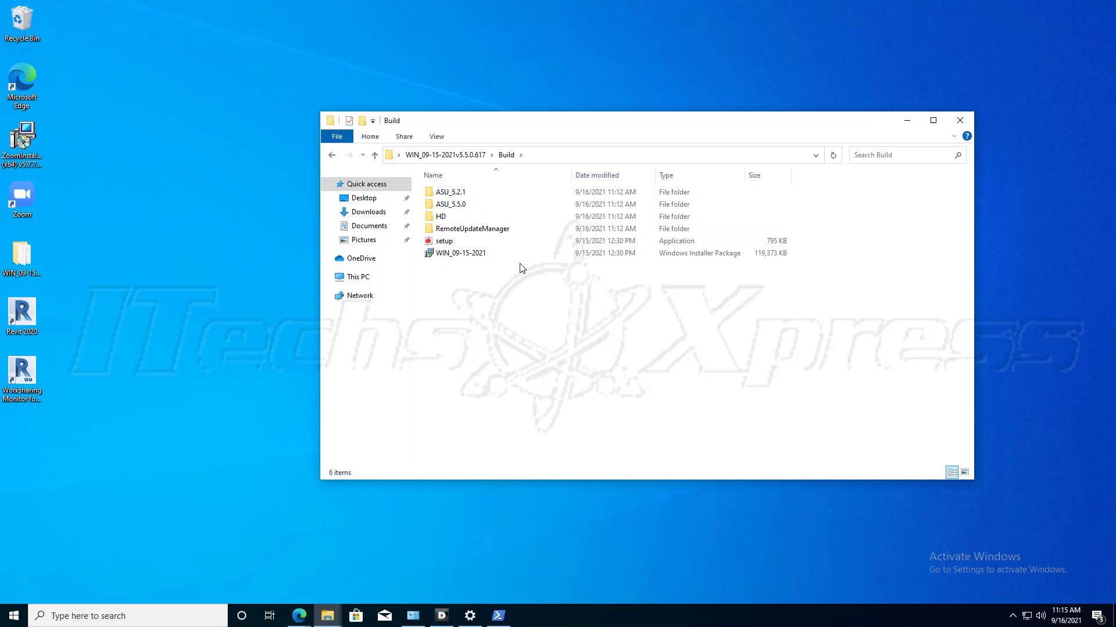
left_click(460, 253)
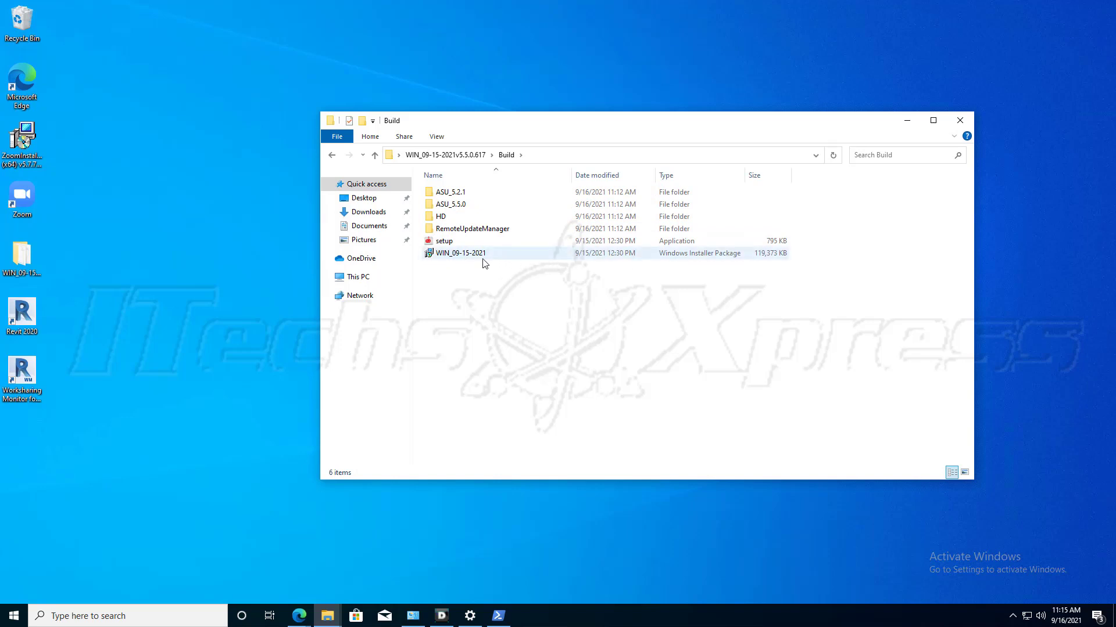
left_click(758, 294)
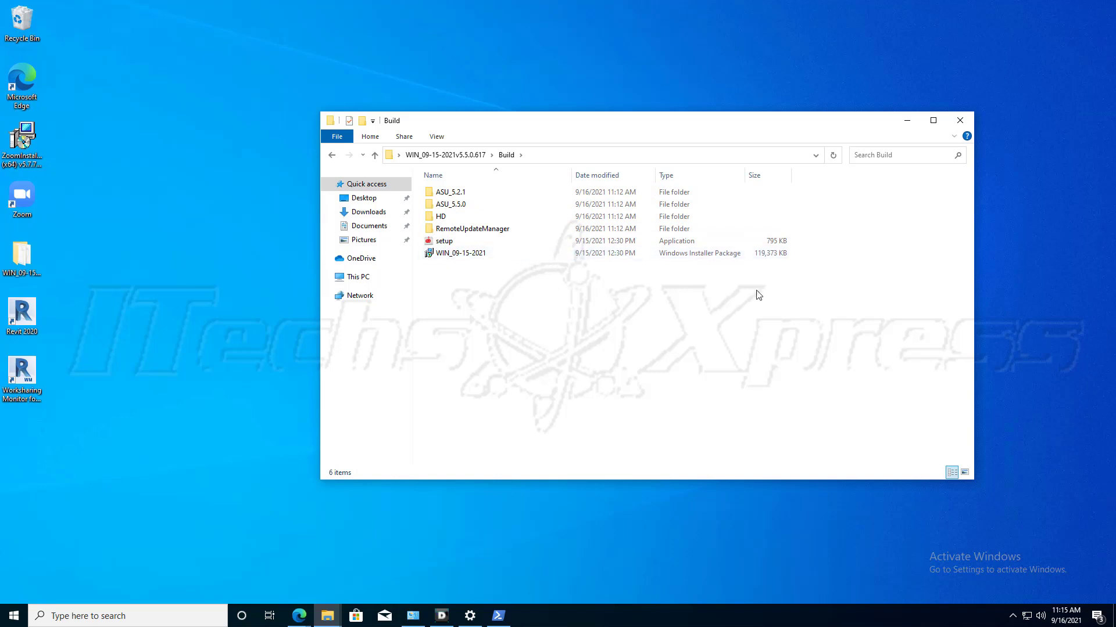
left_click(460, 252)
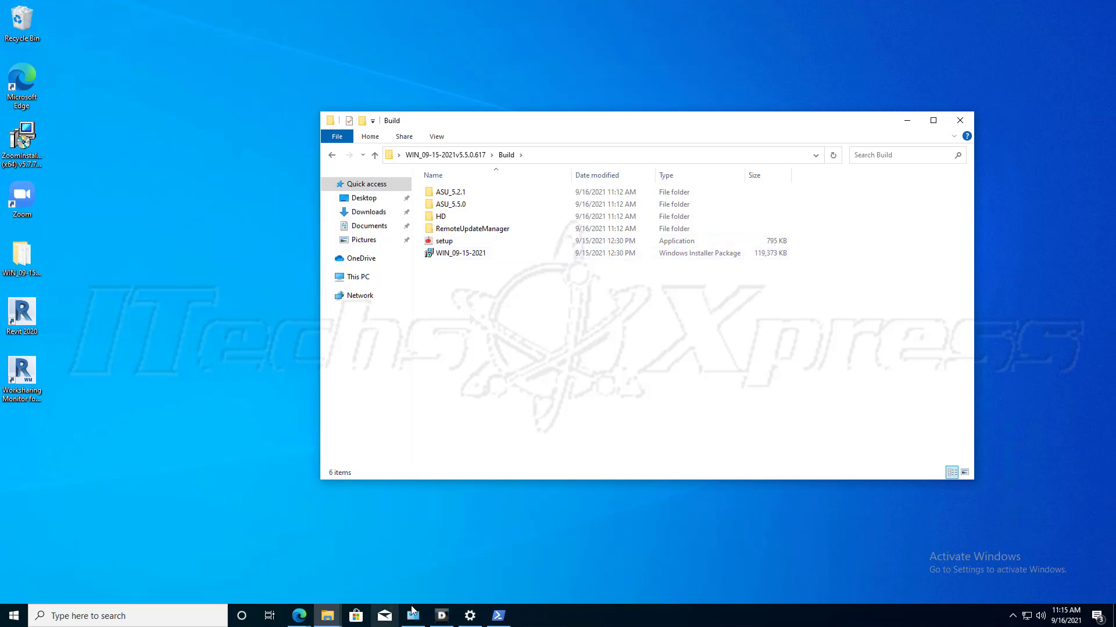
left_click(469, 616)
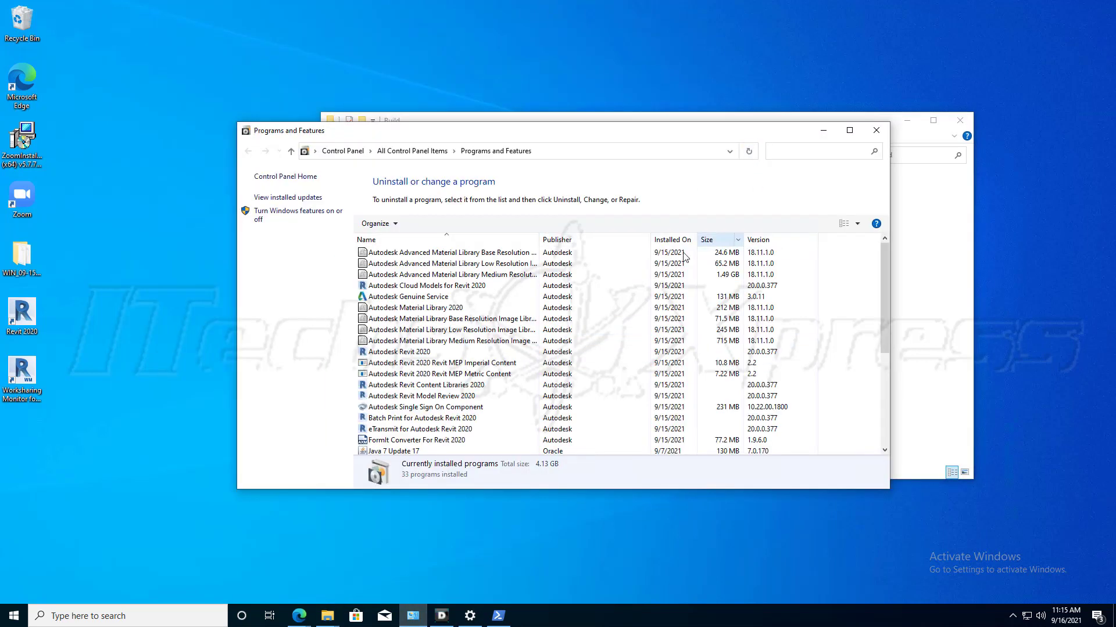
scroll("down", 3)
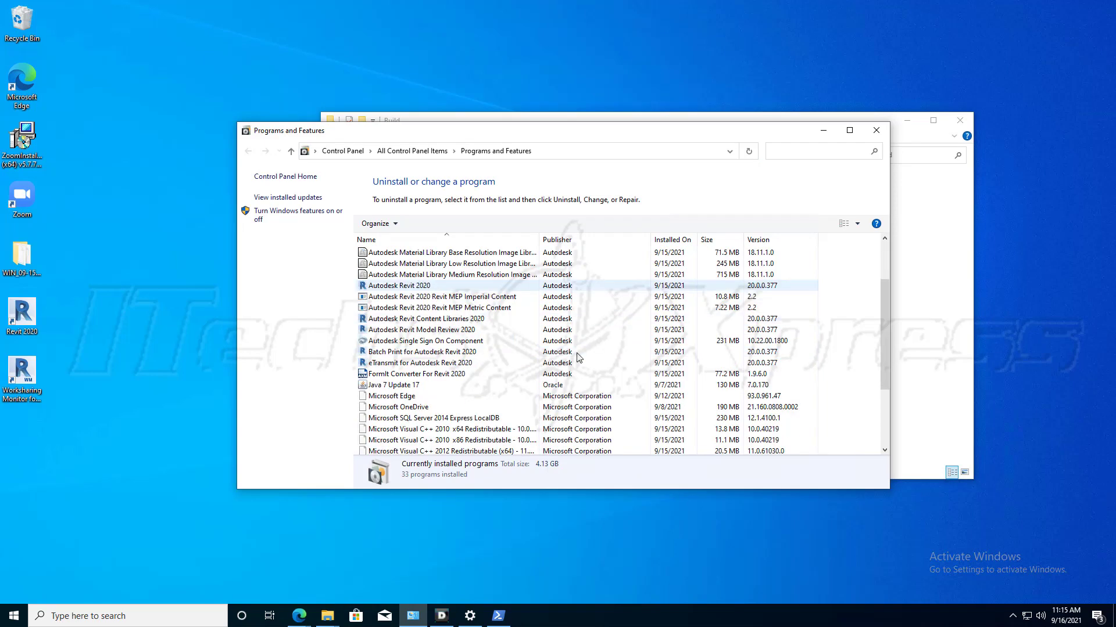
scroll("down", 3)
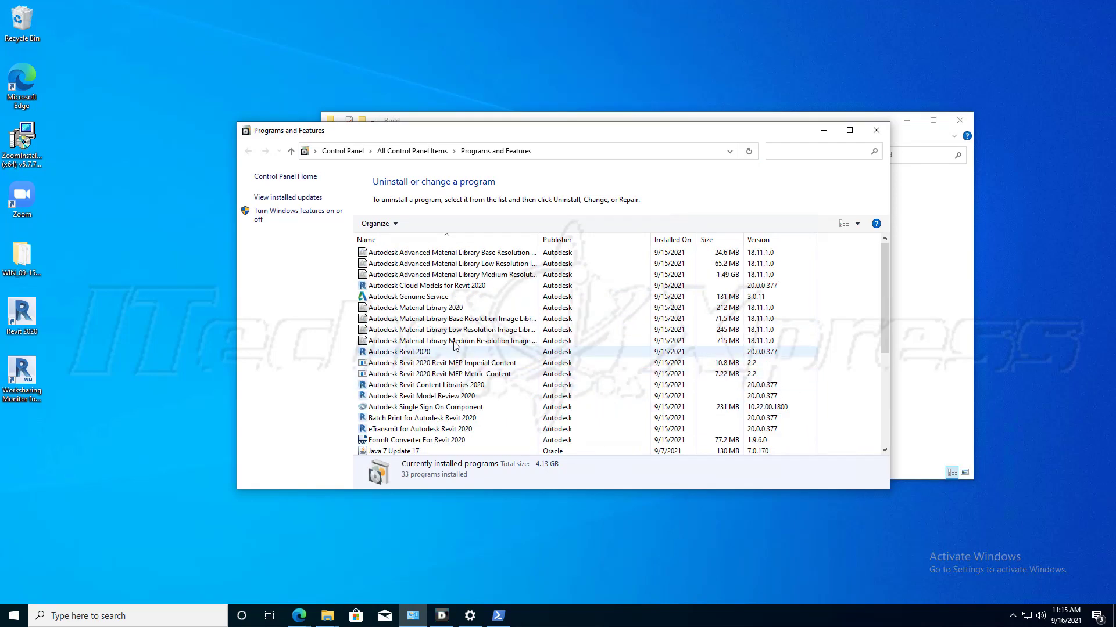
scroll("down", 3)
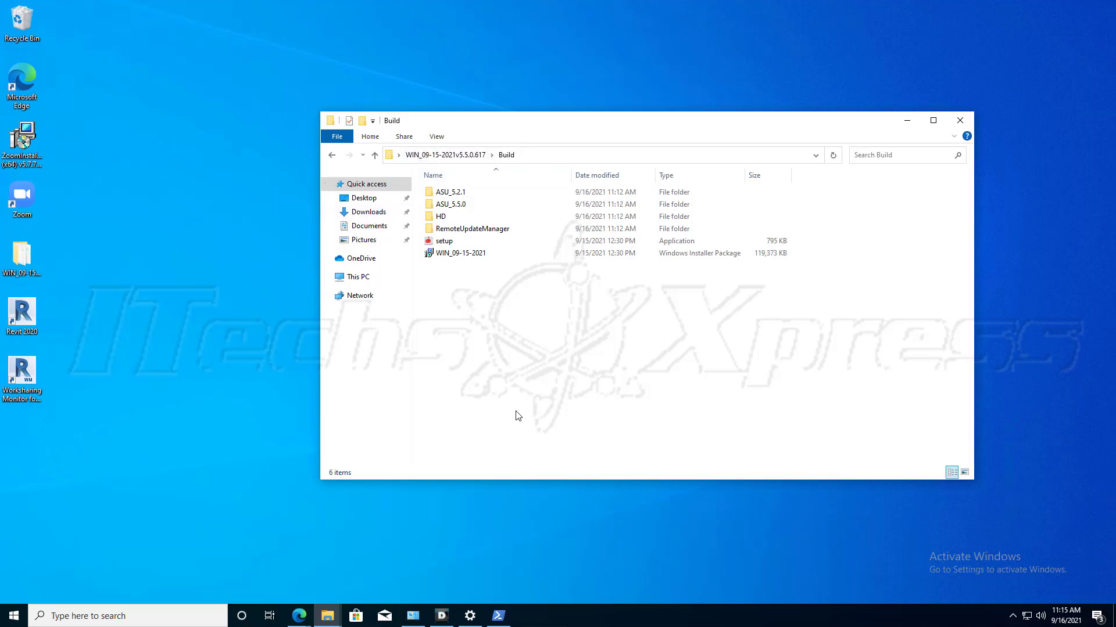
mouse_move(336, 581)
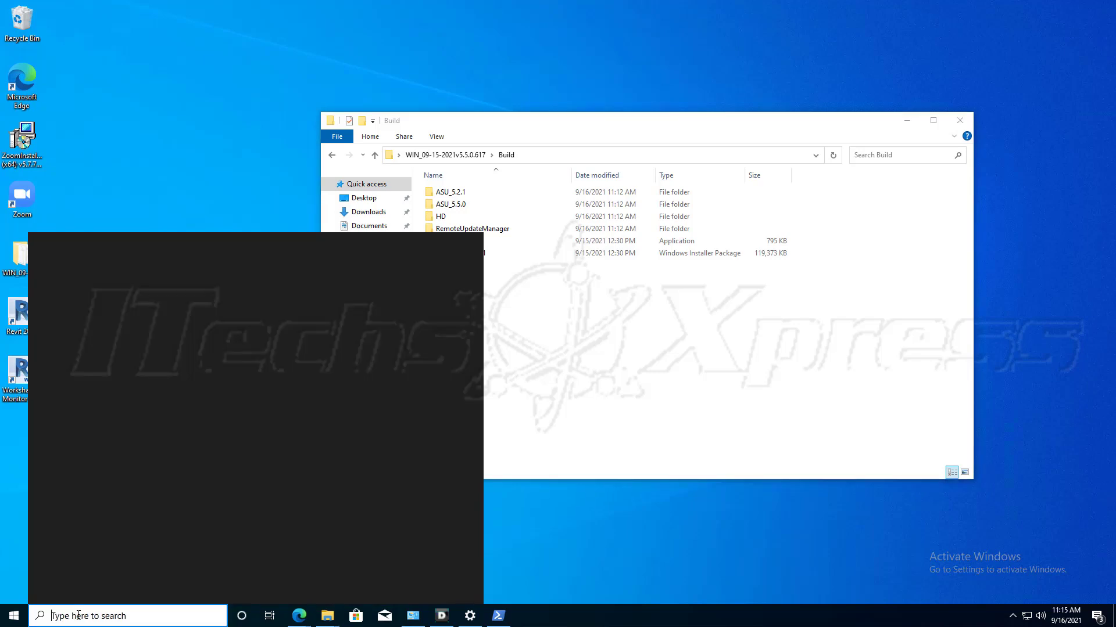
Search for cmd and run Command Prompt as administrator
type("cmd")
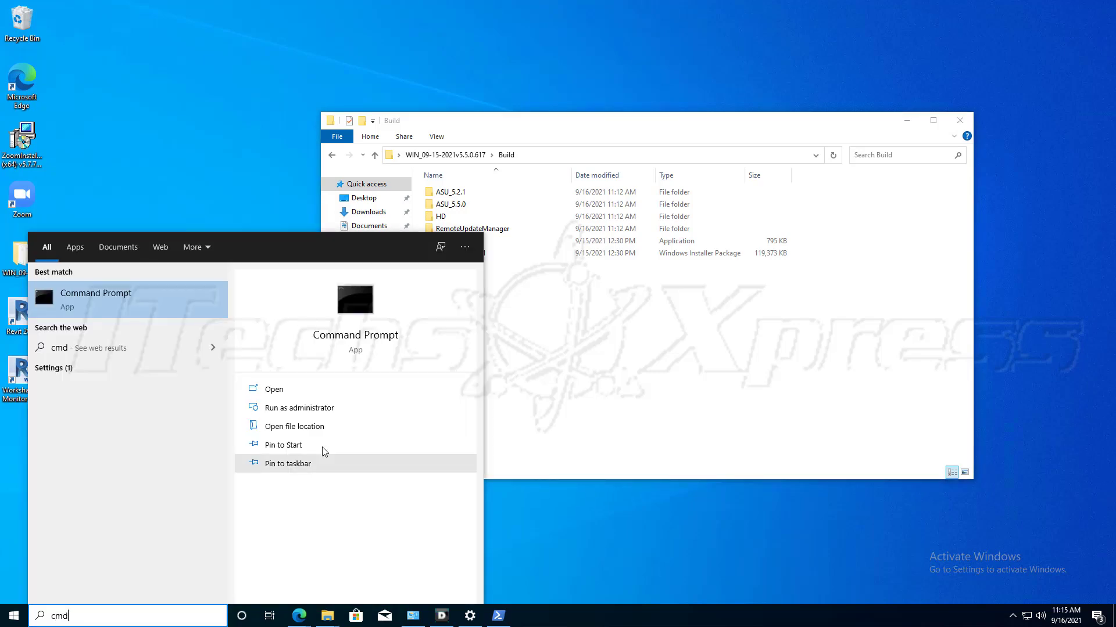
left_click(298, 407)
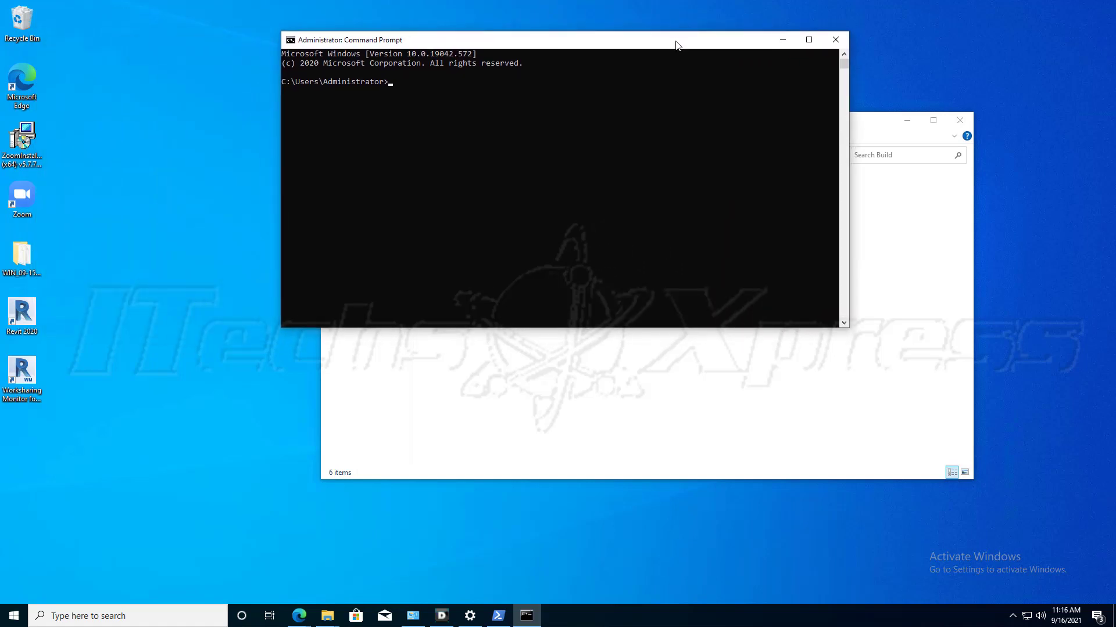
Change directory to Desktop\WIN_09-15-2021v5.5.0.617\Build in the administrator Command Prompt
type("cd")
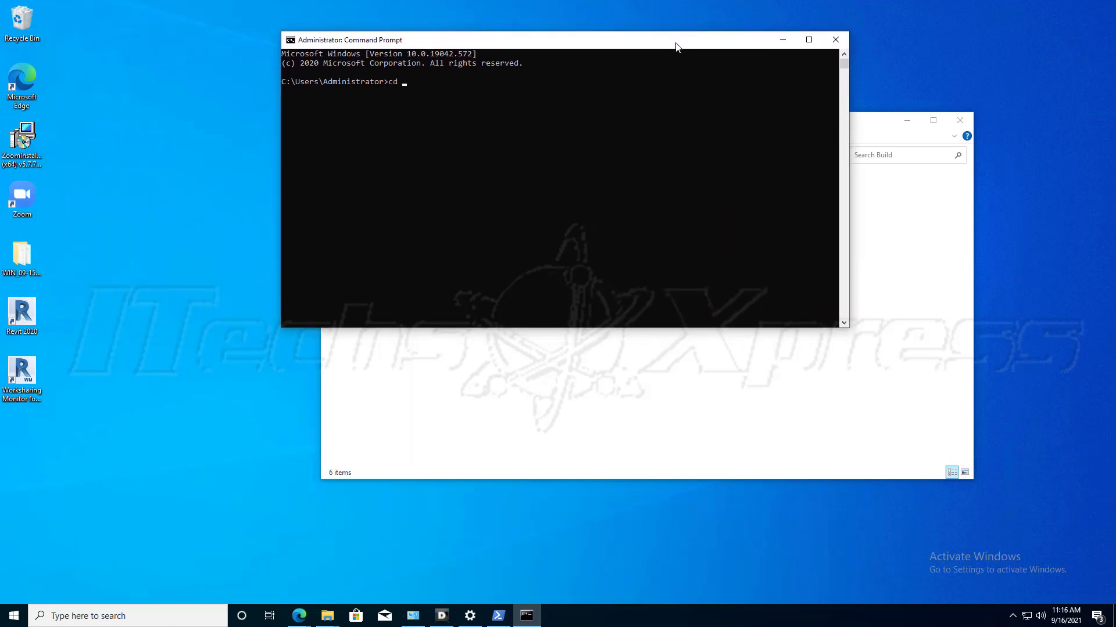
type("Desktop")
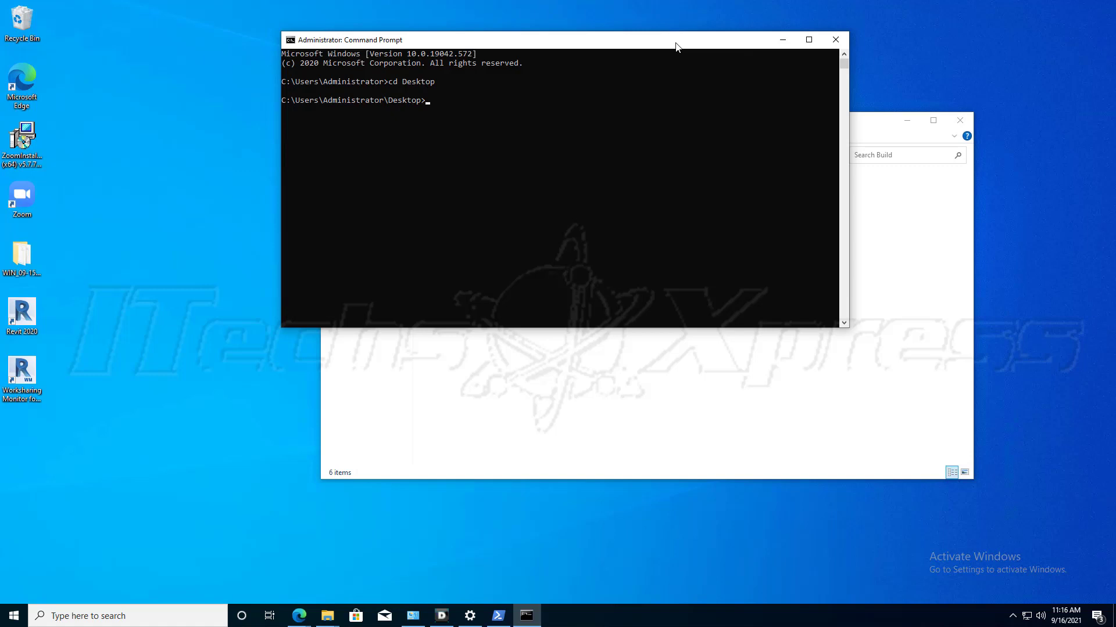
mouse_move(866, 124)
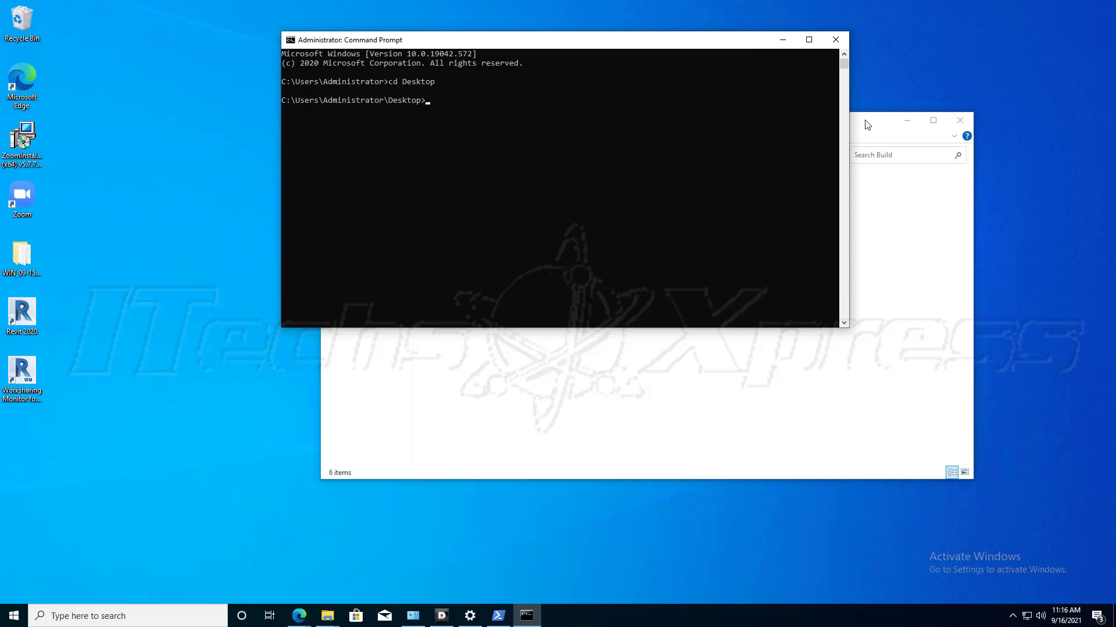
type("cd WIN_09-15-2021v5.5.0.617")
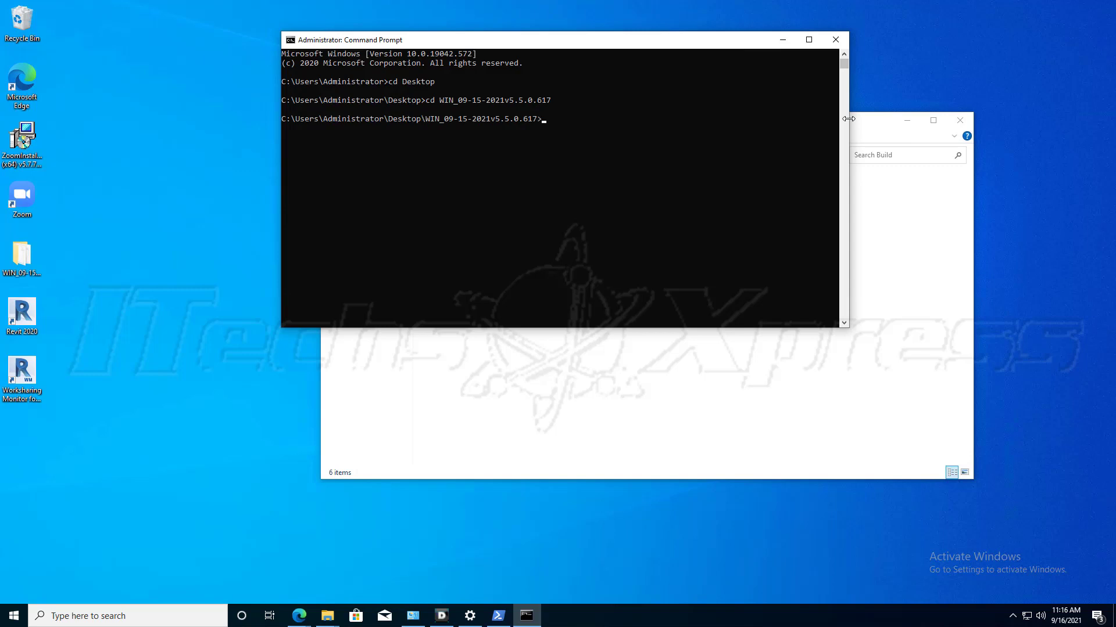
type("cd")
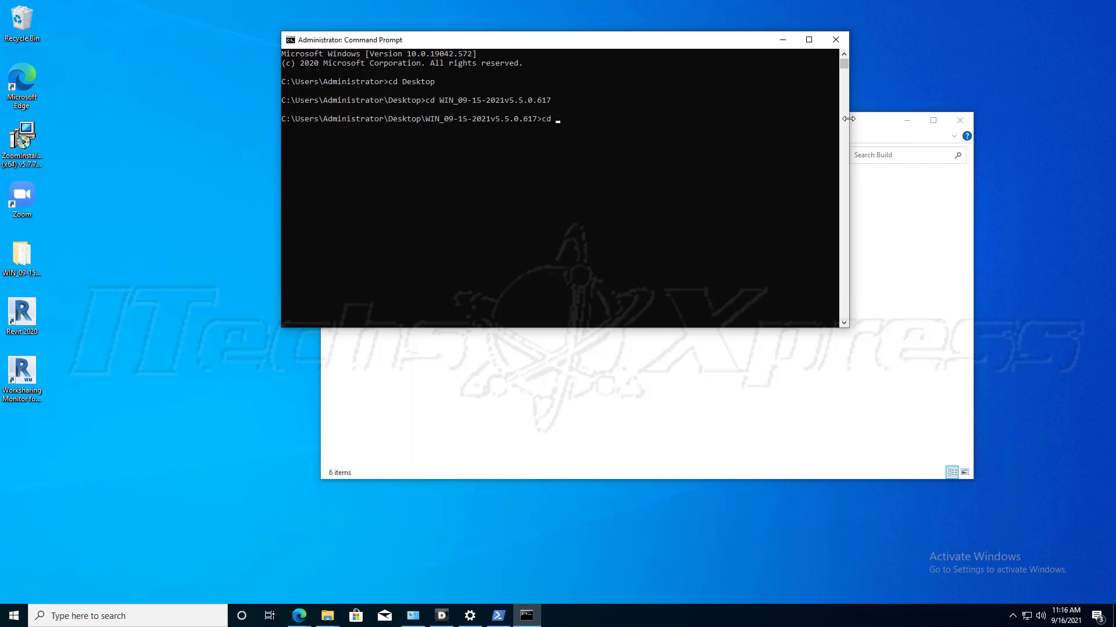
type("Build")
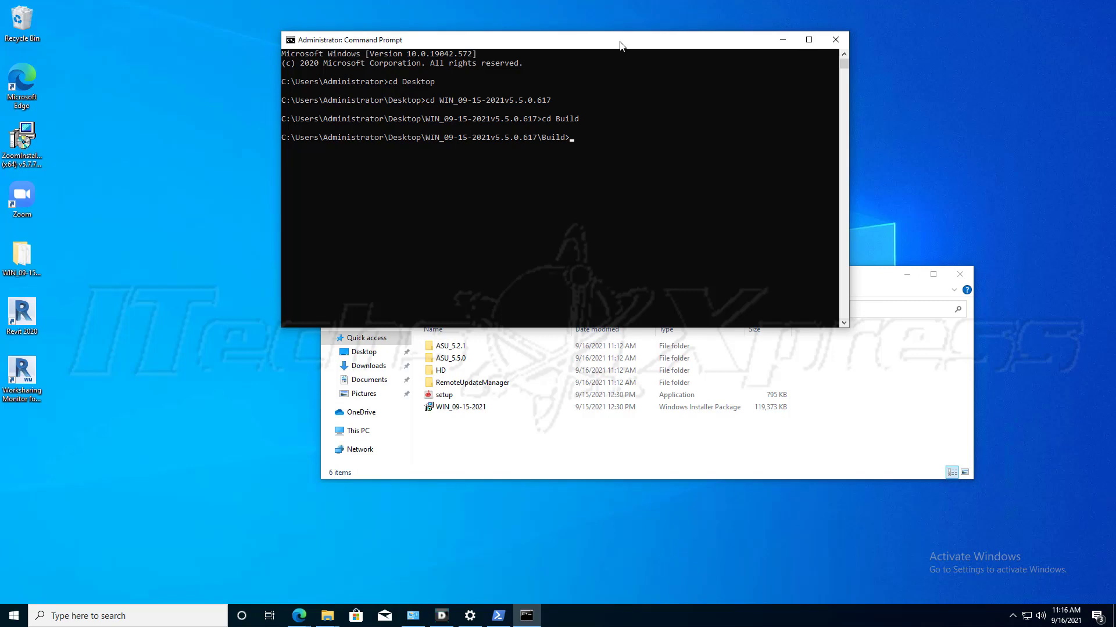
Type the install command 'msiexec /i WIN_09-15-2021.msi /passive' at the Build prompt
type("msi")
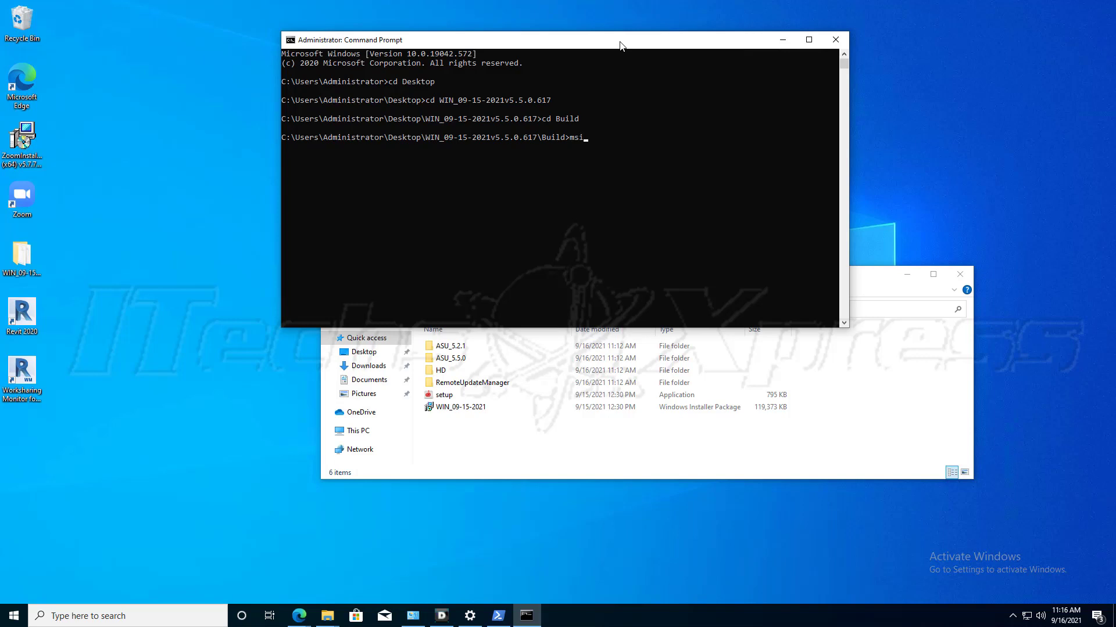
type("ex")
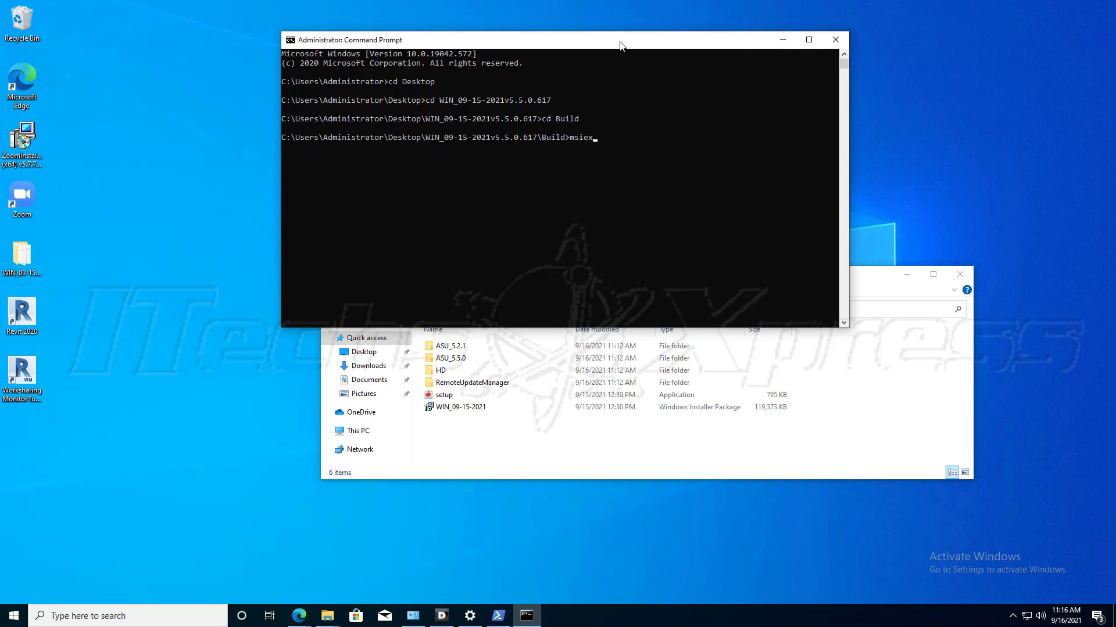
type("ec")
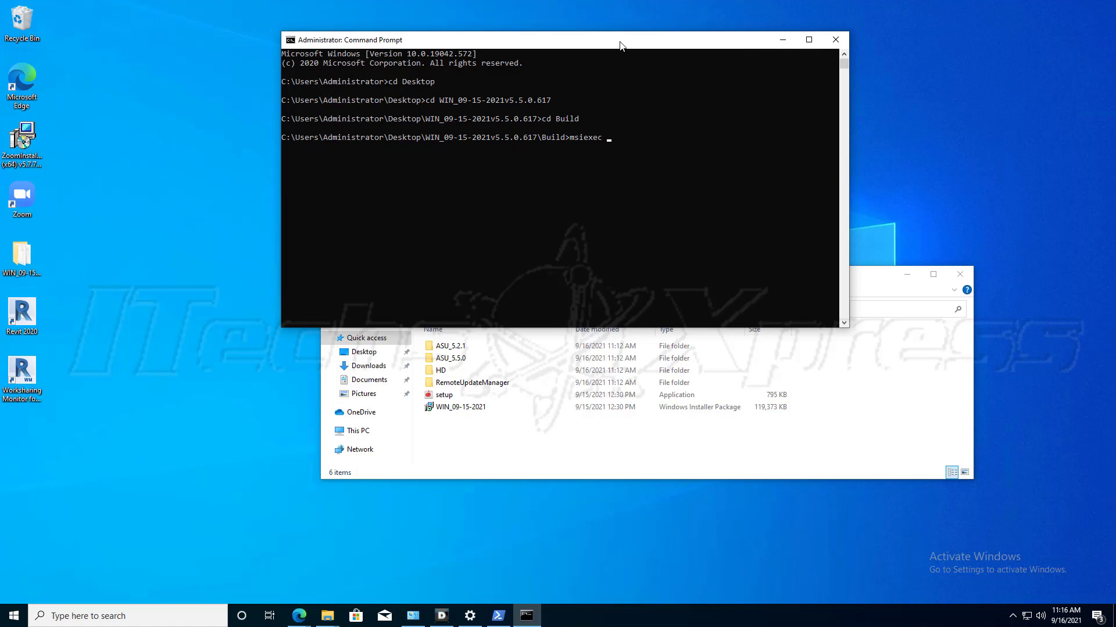
type("/x")
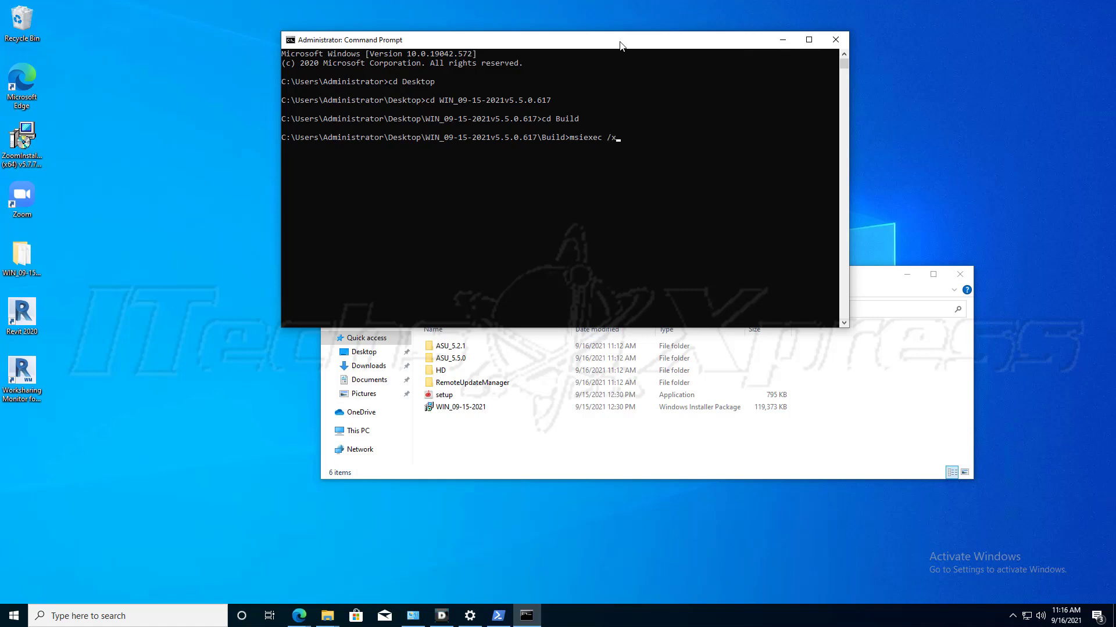
type("/i")
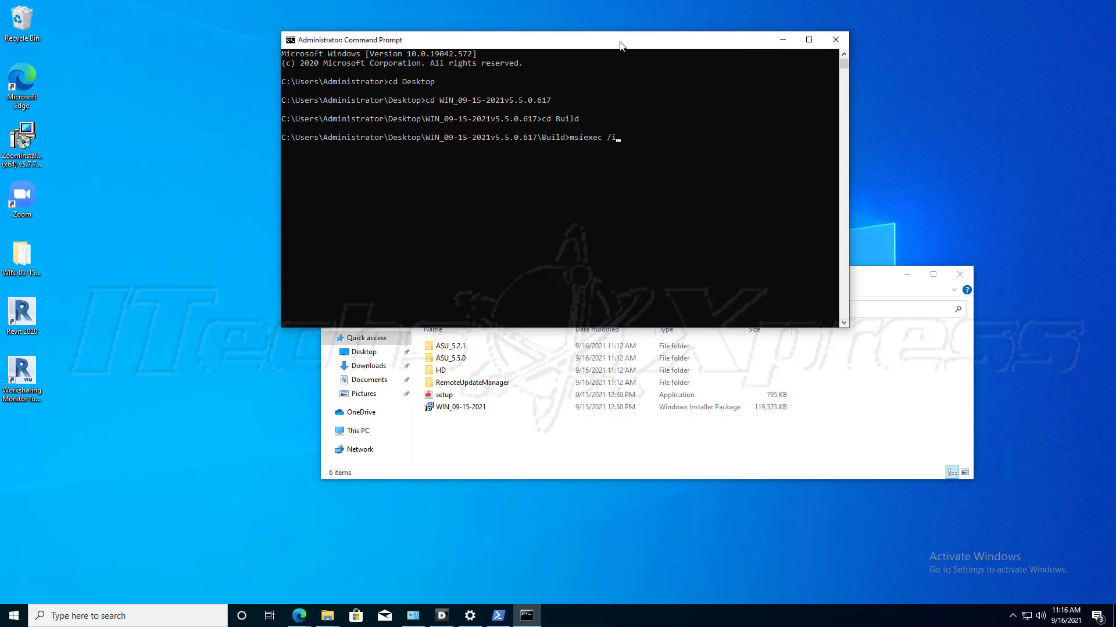
key("Backspace")
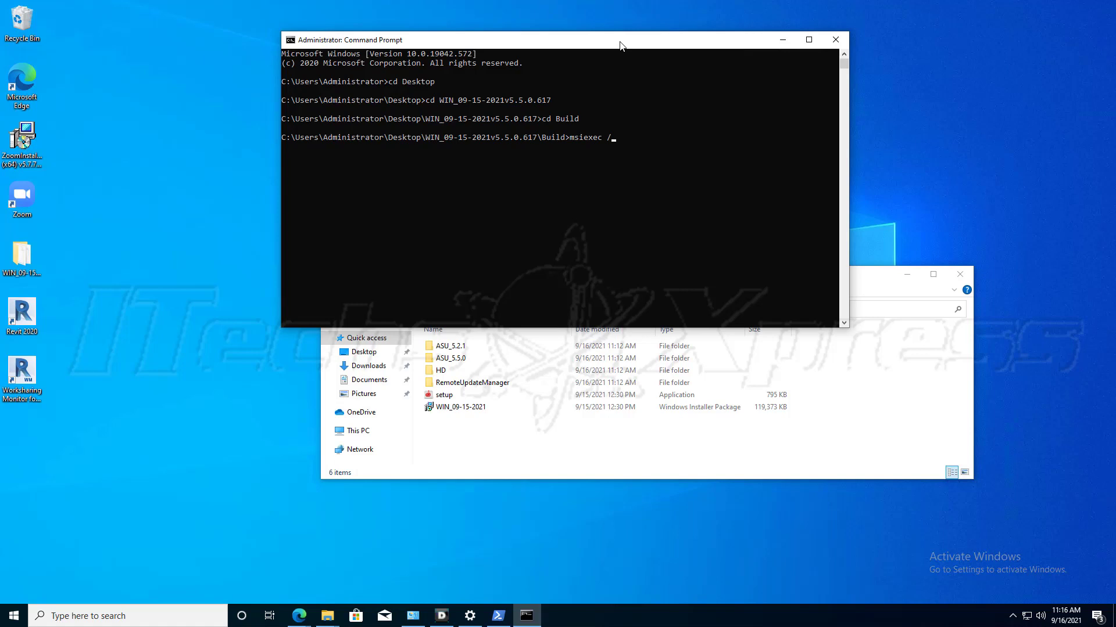
type("i")
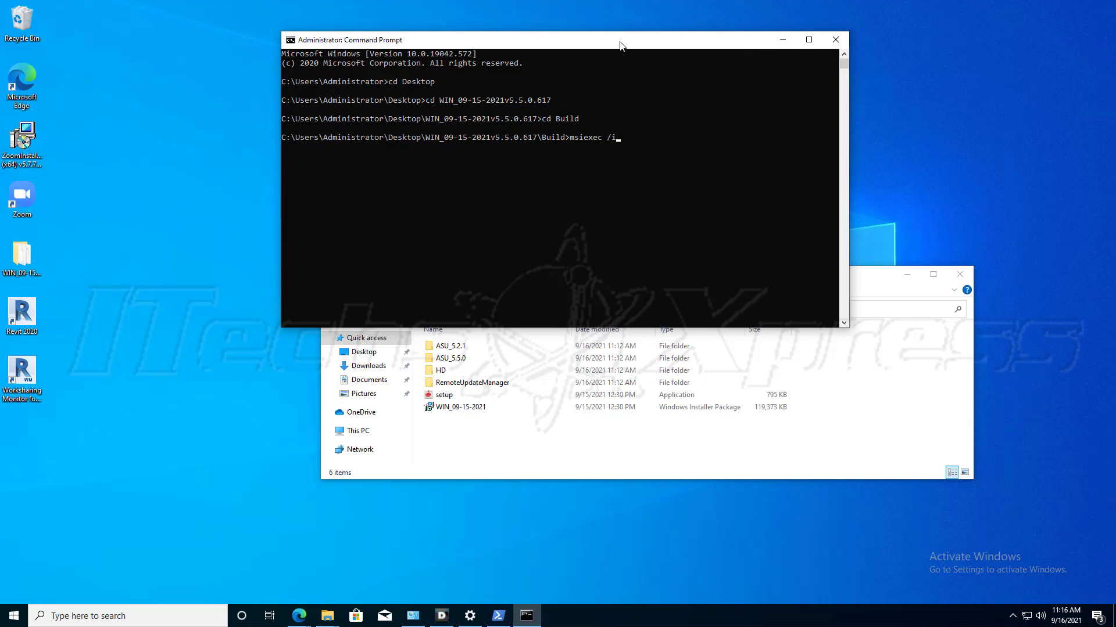
type("w")
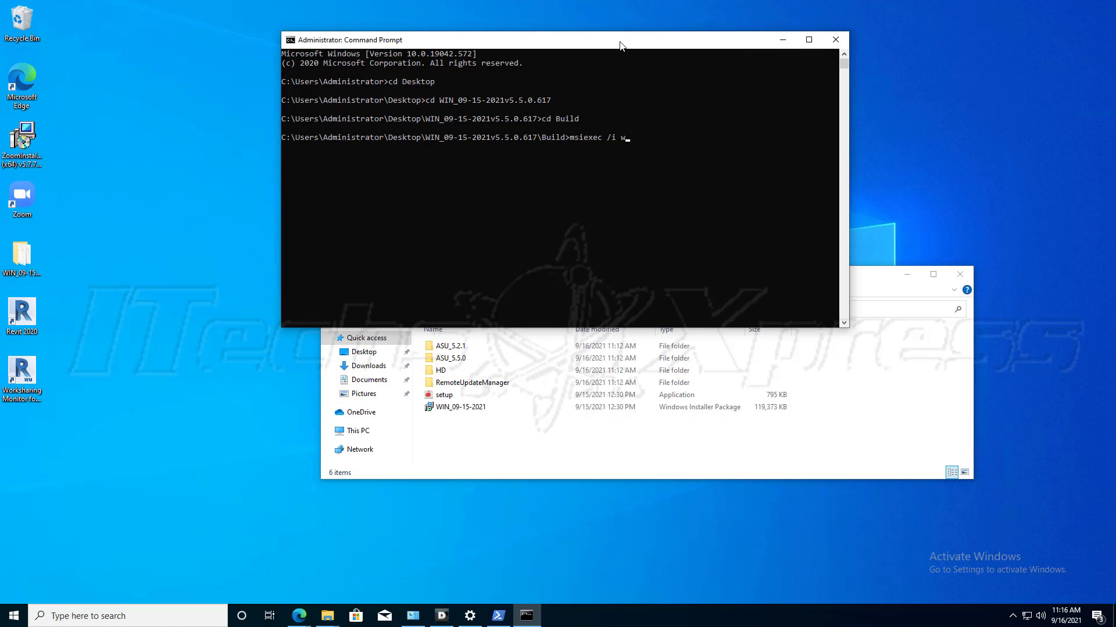
type("IN_09-15-2021.msi")
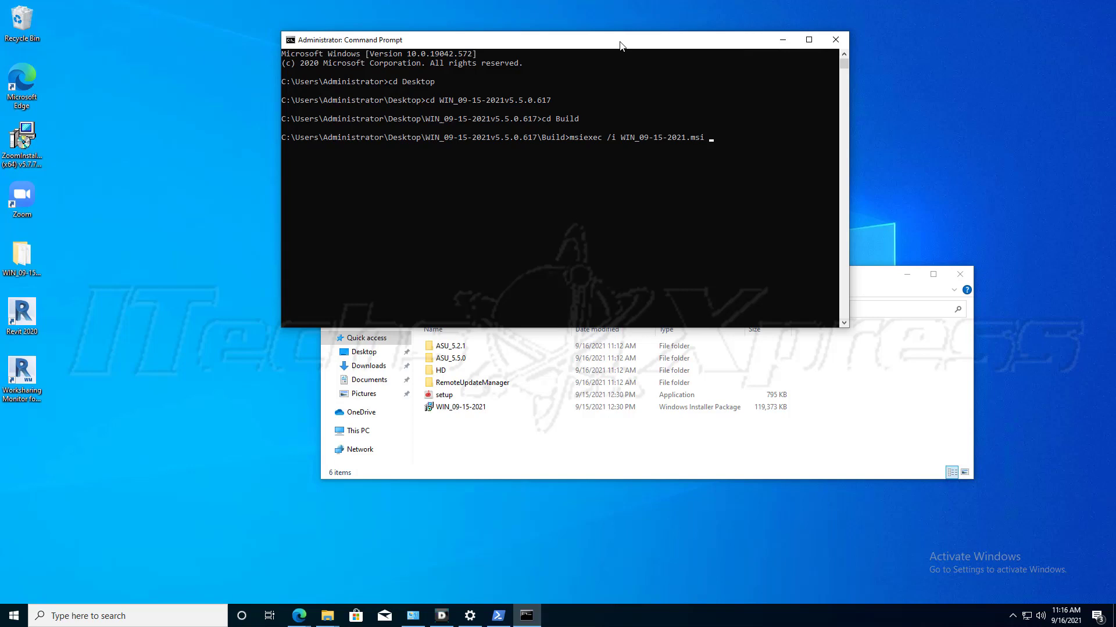
type("/q")
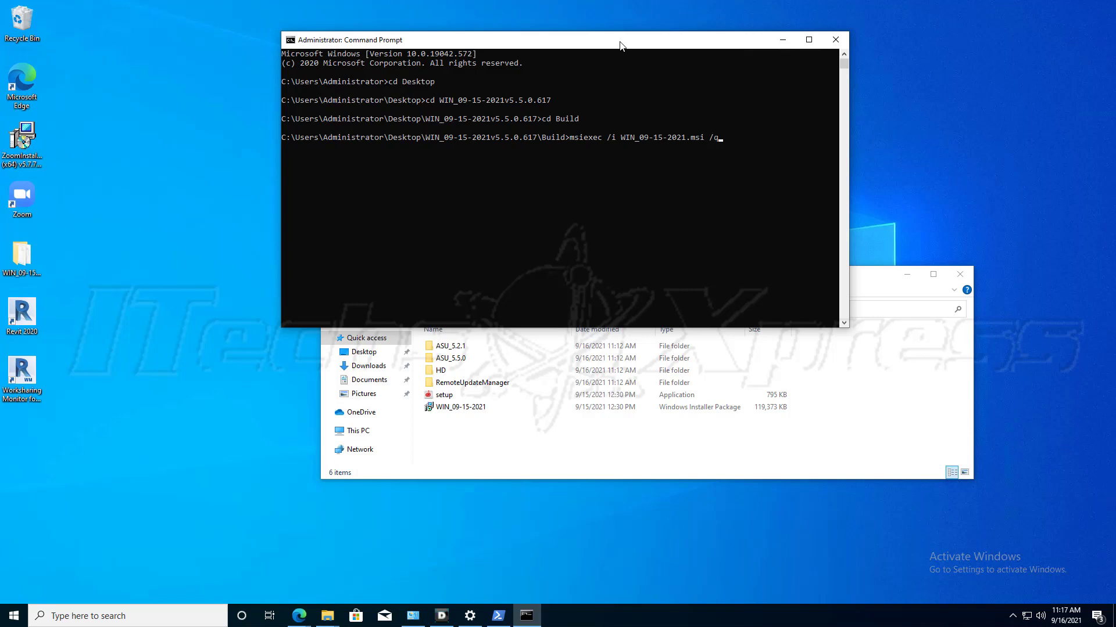
type("passive")
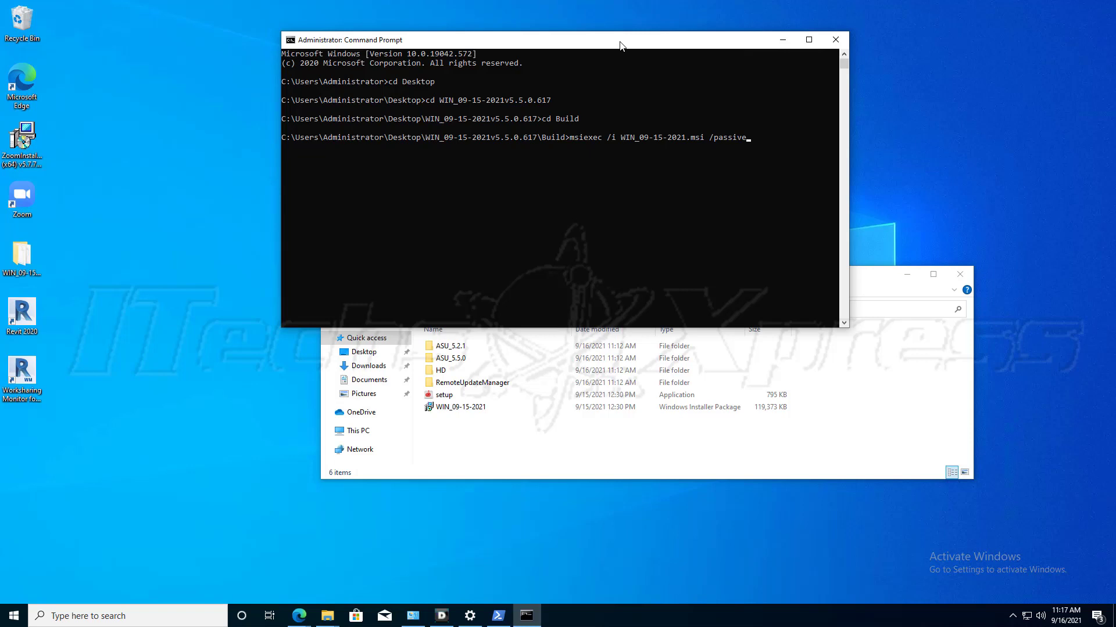
mouse_move(641, 599)
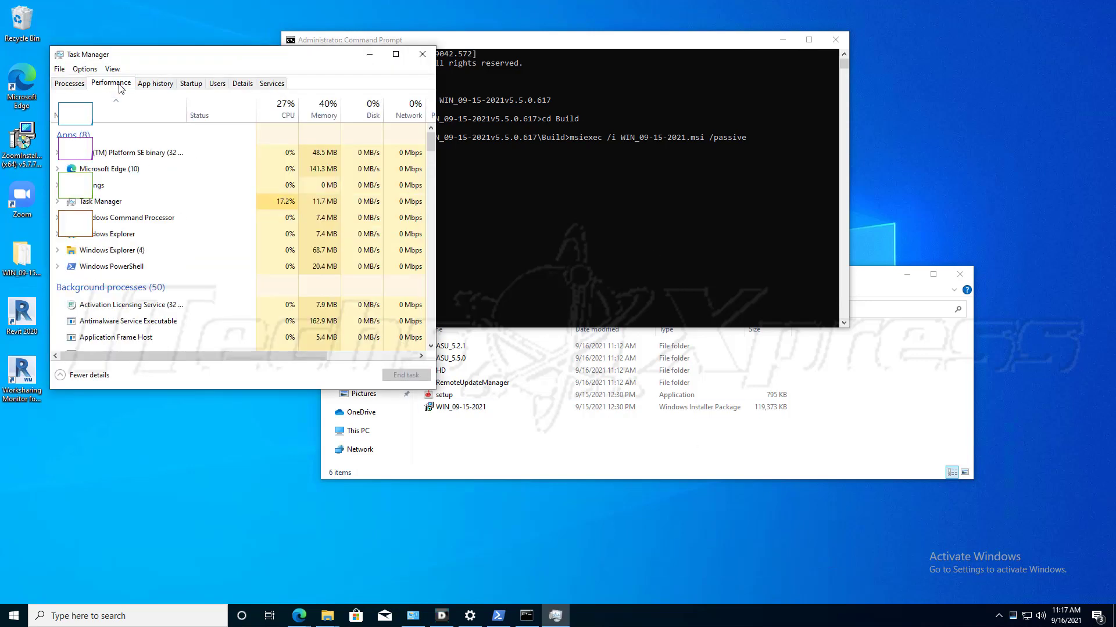
Drag Task Manager's process list beside the command window to watch the install start
left_click(69, 83)
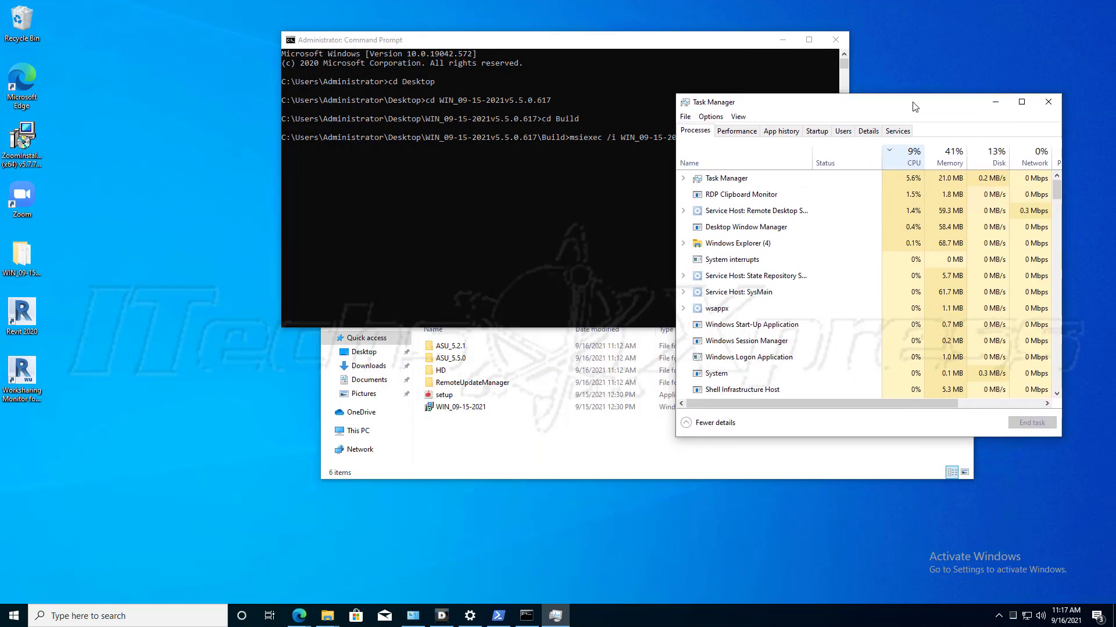
left_click_drag(913, 102, 939, 130)
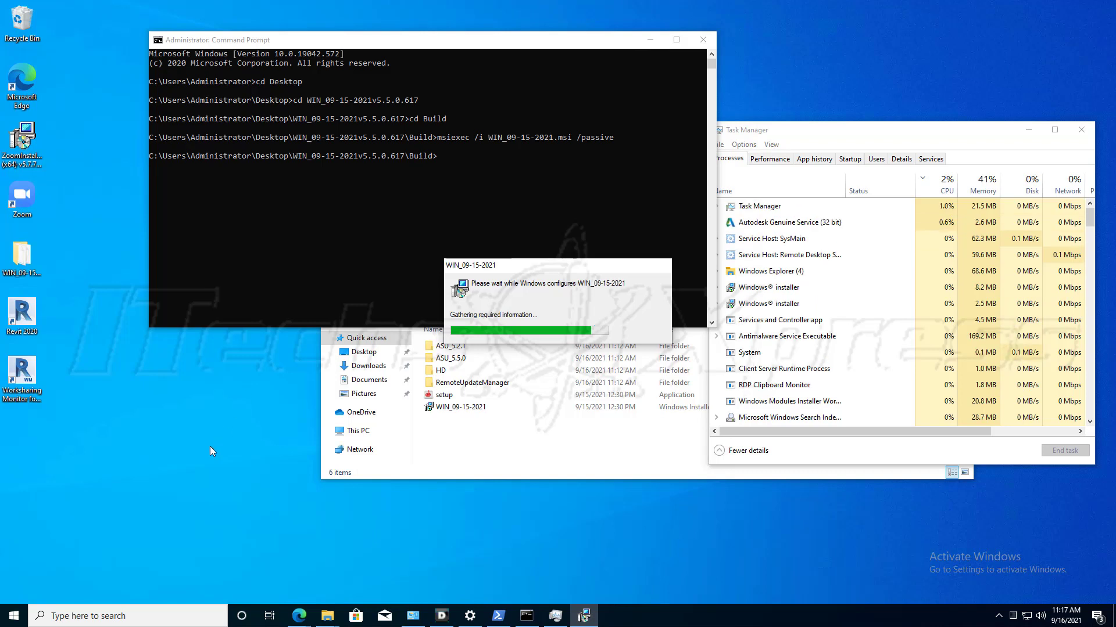
mouse_move(35, 448)
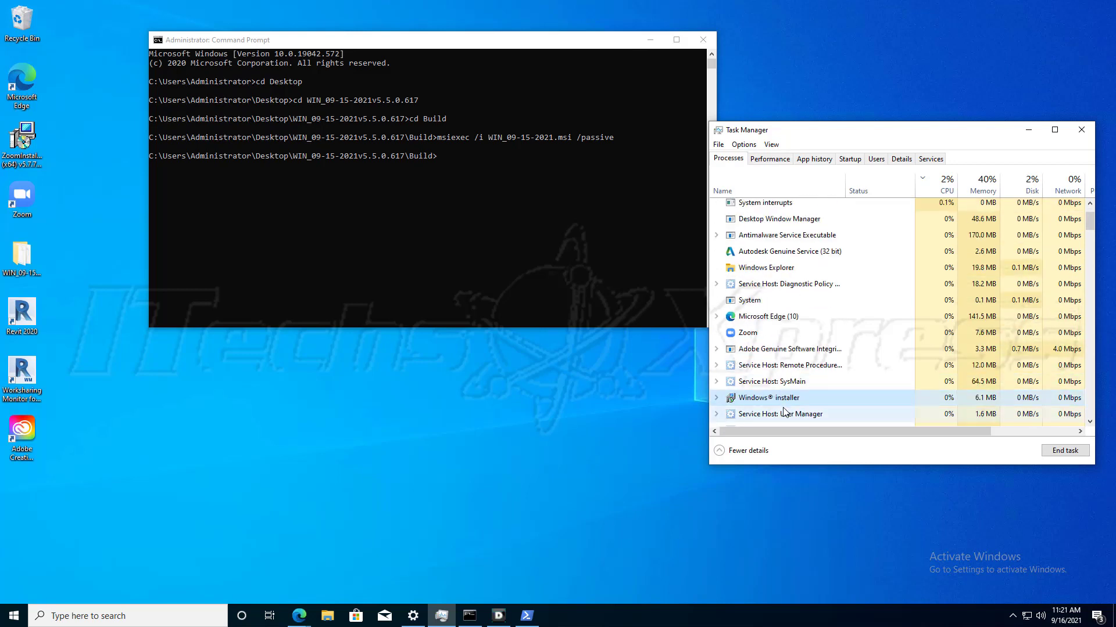
Expand the 'Windows® installer' process to show its Windows Installer child entry
left_click(716, 397)
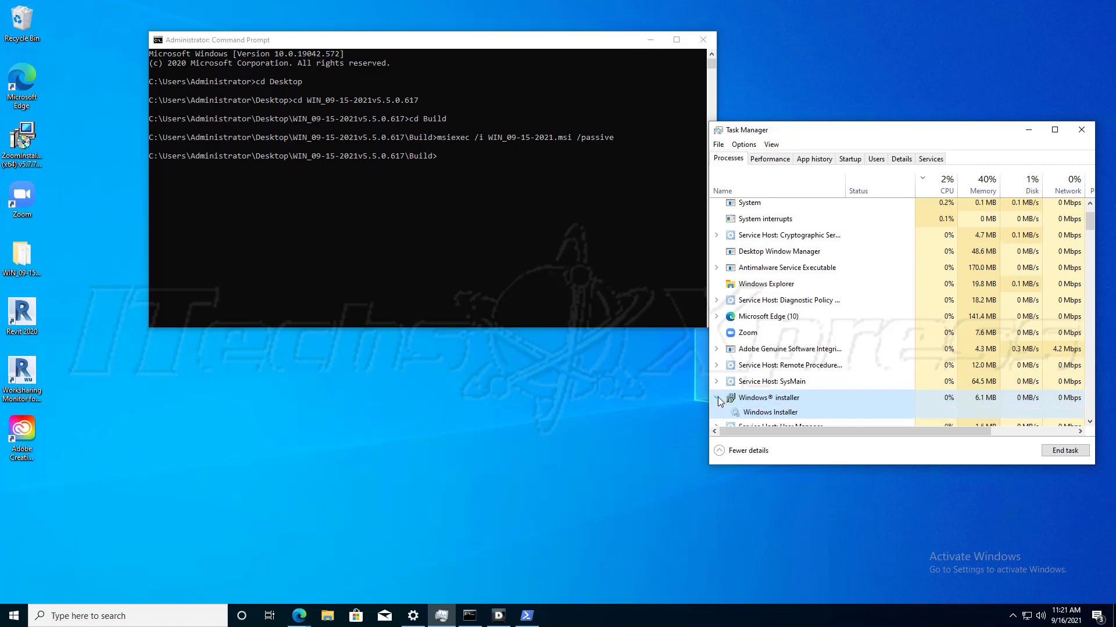
scroll("down", 3)
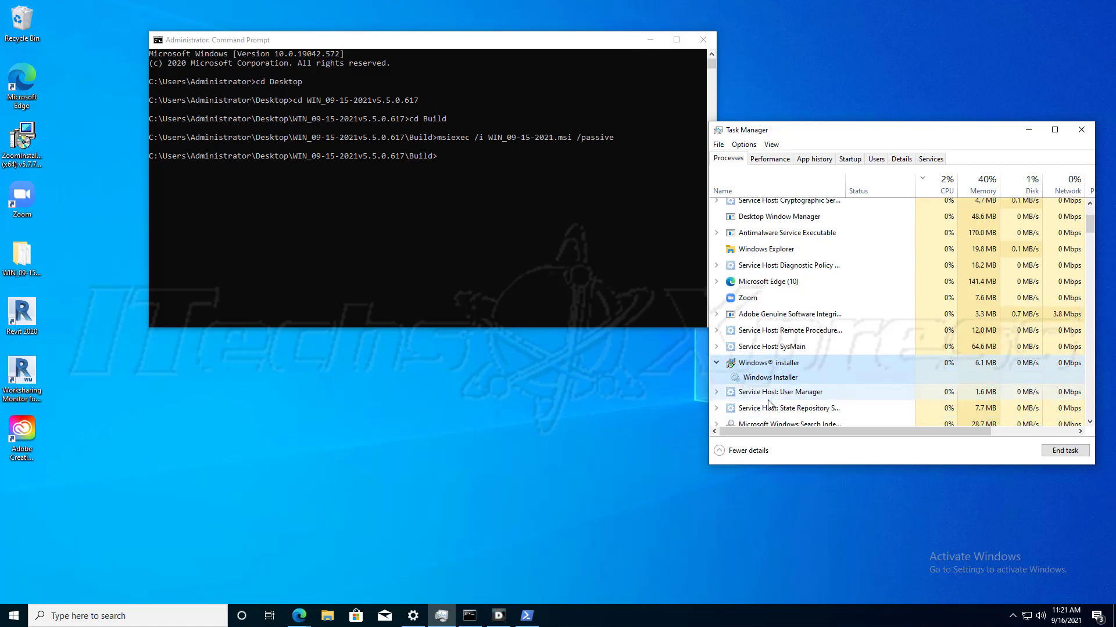